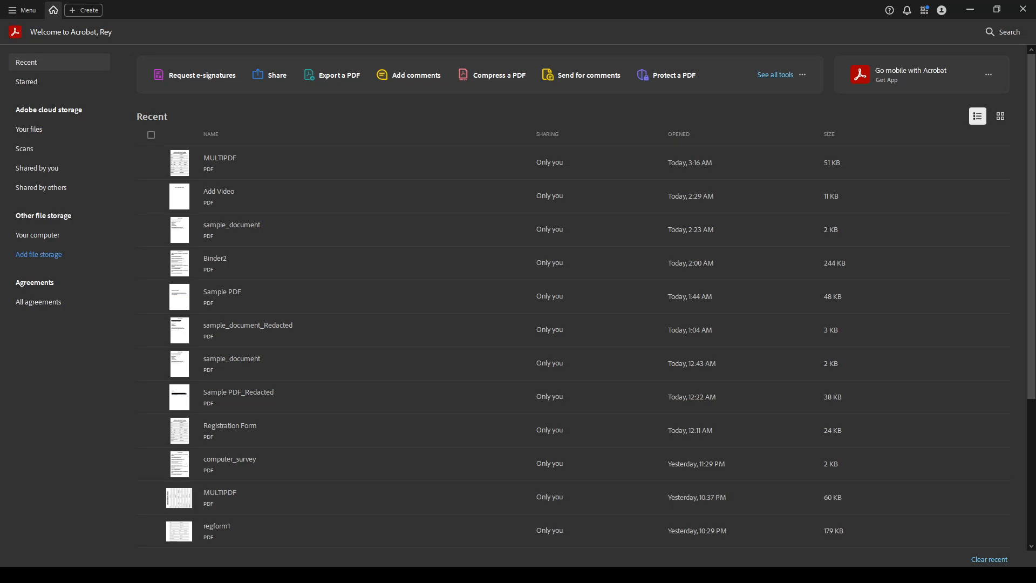
{"action": "mouse_move", "coordinate": [619, 226]}
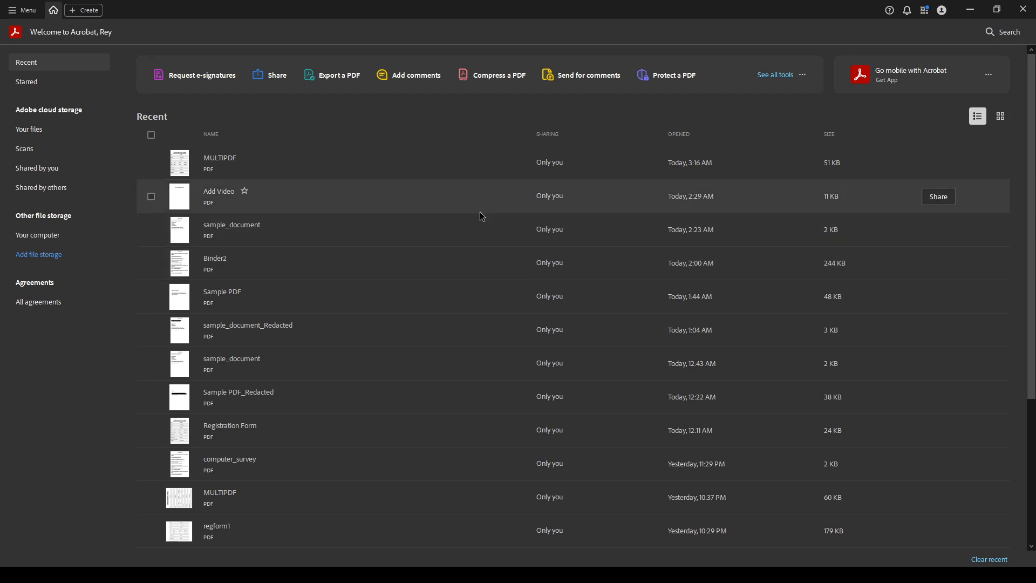
{"action": "mouse_move", "coordinate": [459, 201]}
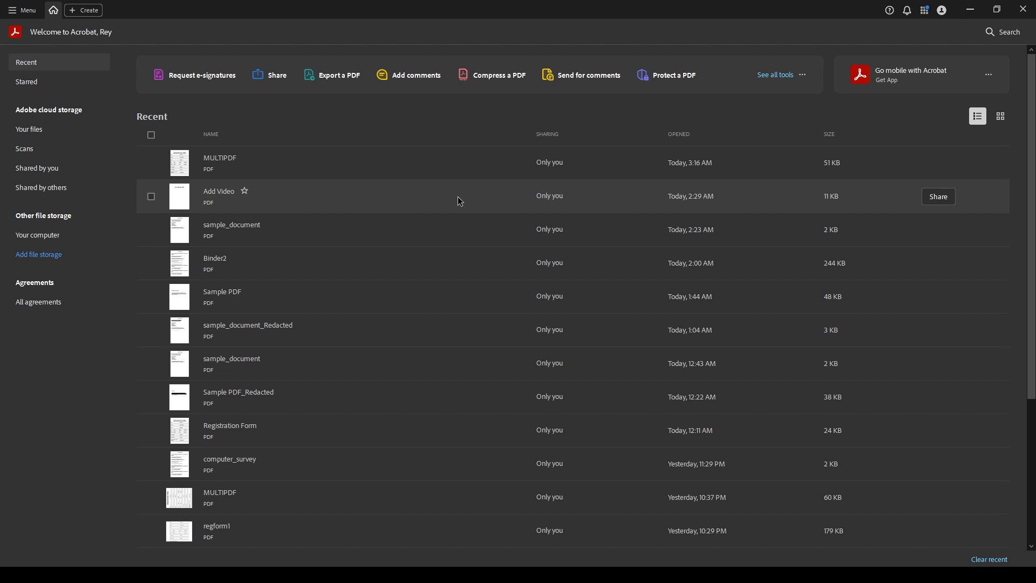
{"action": "mouse_move", "coordinate": [426, 224]}
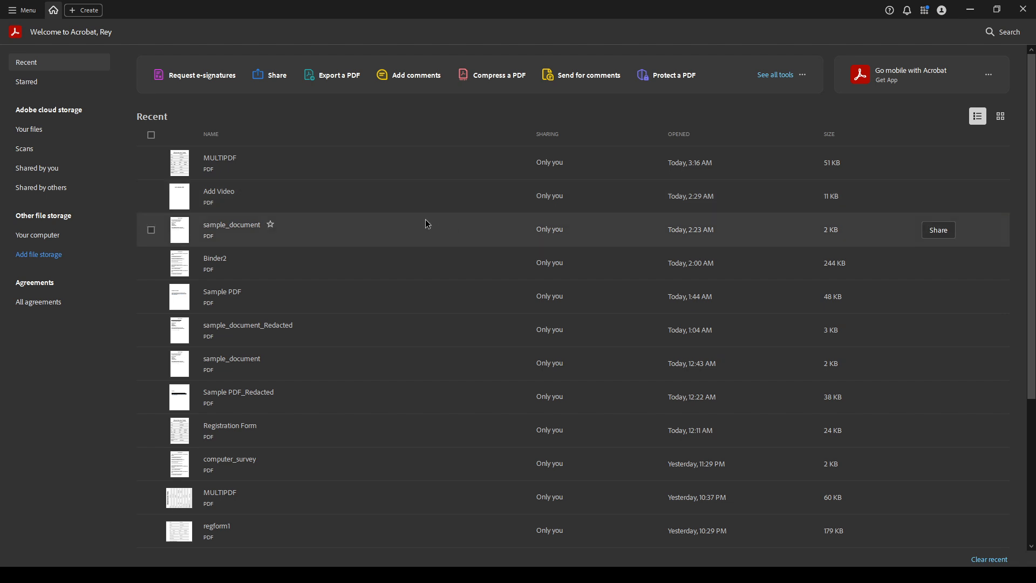
{"action": "mouse_move", "coordinate": [423, 231]}
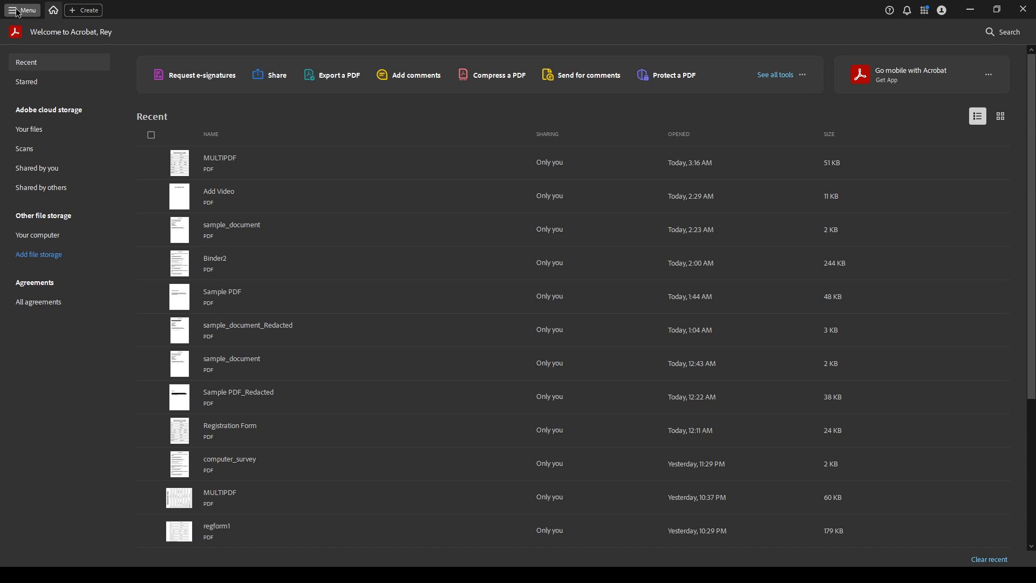
{"action": "mouse_move", "coordinate": [30, 39]}
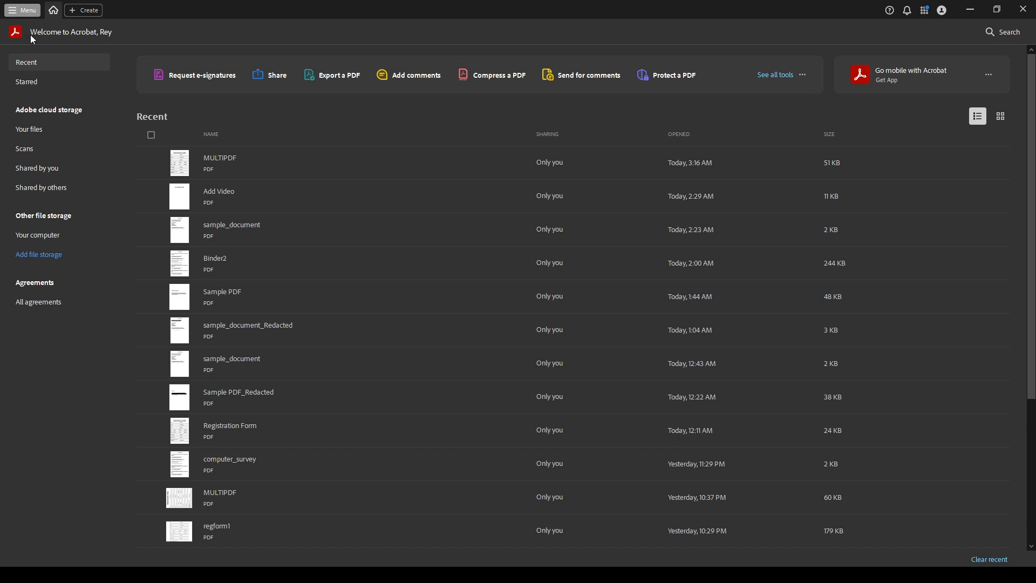
{"action": "mouse_move", "coordinate": [33, 41]}
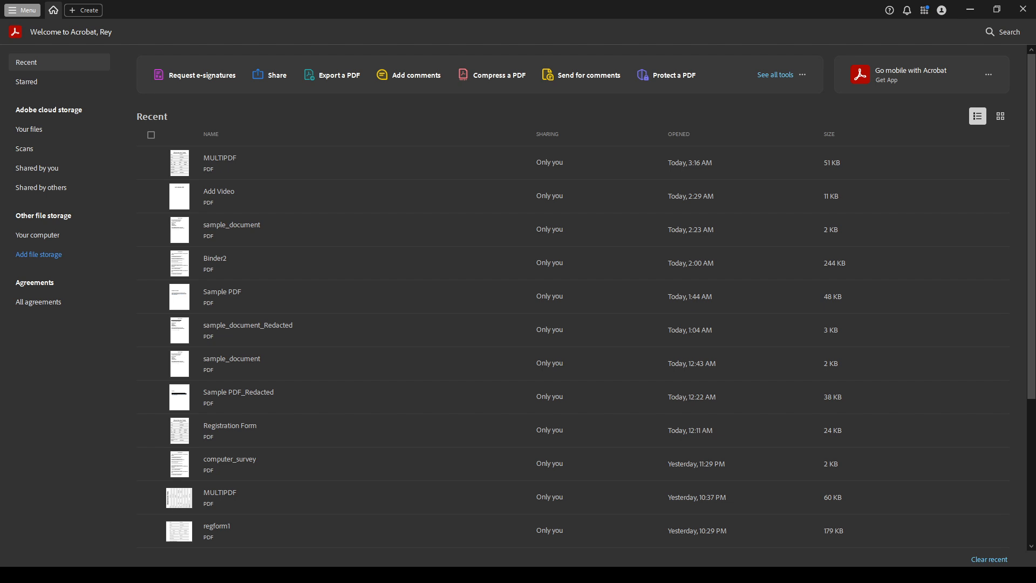
{"action": "mouse_move", "coordinate": [187, 117]}
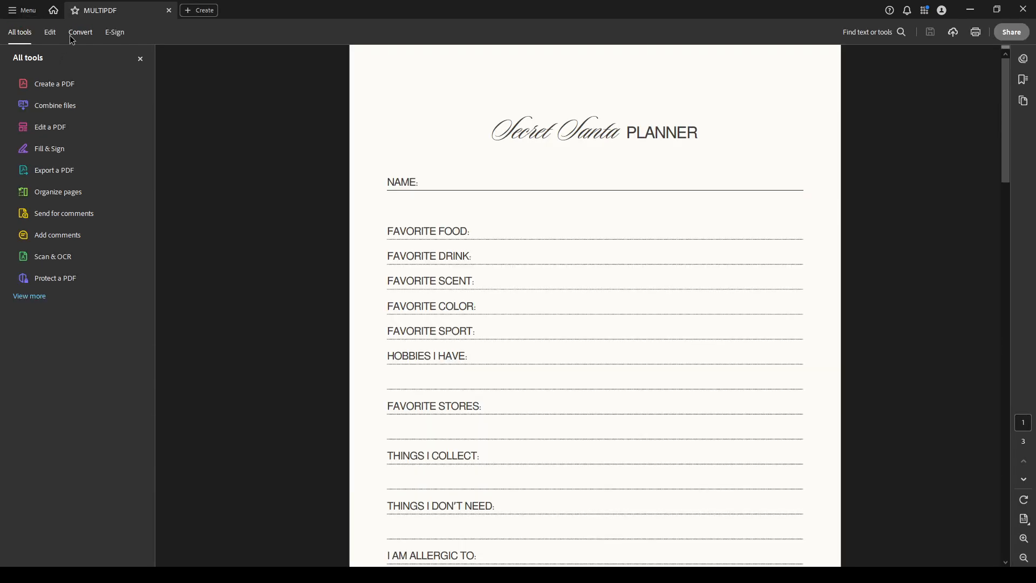
Start the Crop Pages tool from Edit and bring the planner's full content into view.
{"action": "left_click", "coordinate": [49, 31]}
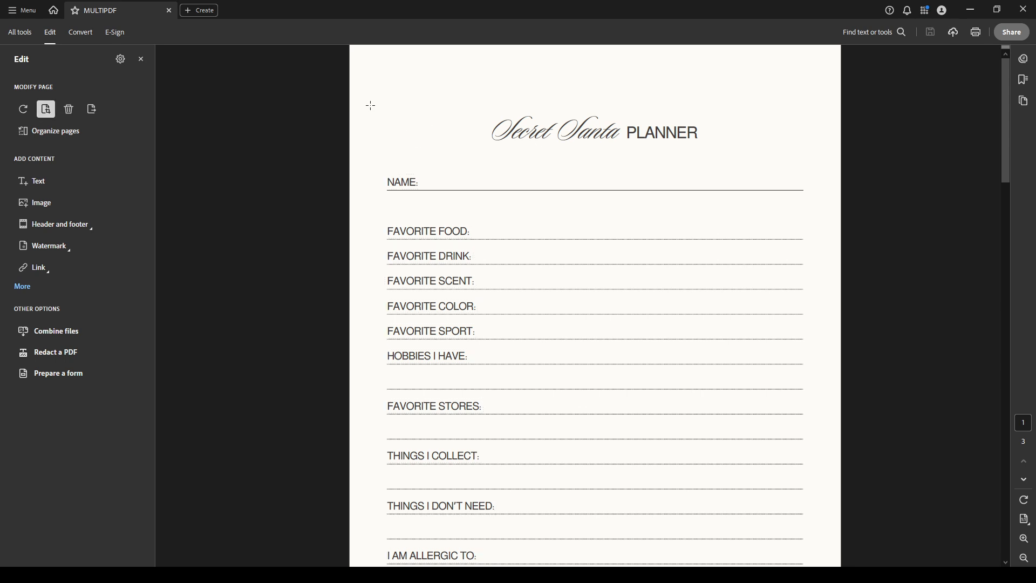
{"action": "mouse_move", "coordinate": [364, 99]}
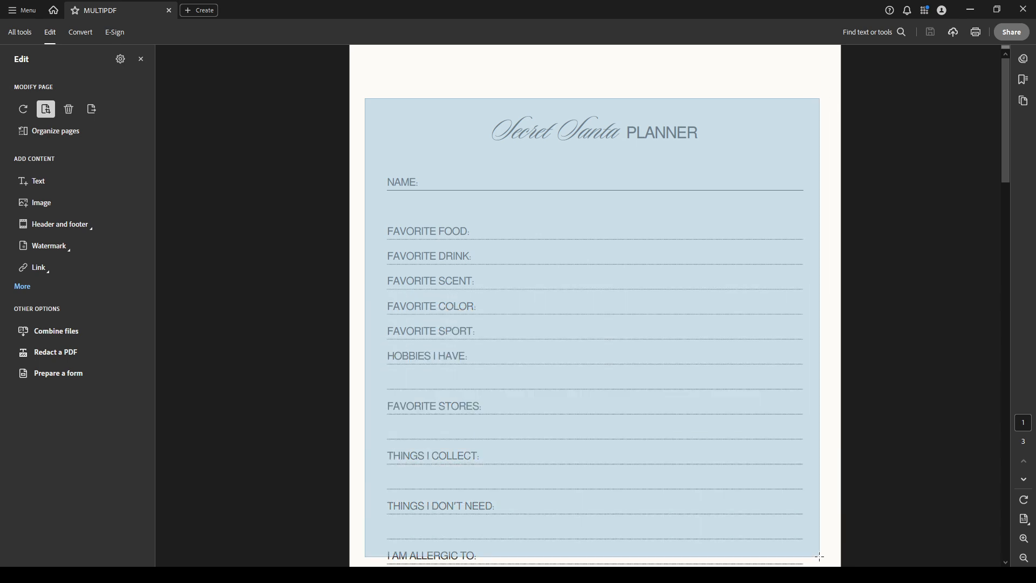
{"action": "scroll", "scroll_direction": "down", "scroll_amount": 3}
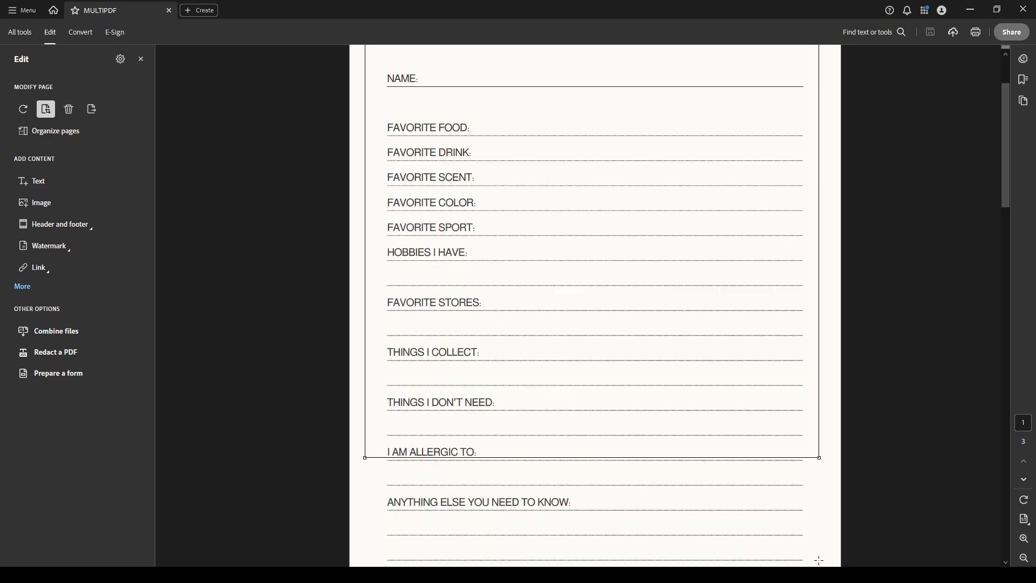
{"action": "scroll", "scroll_direction": "down", "scroll_amount": 3}
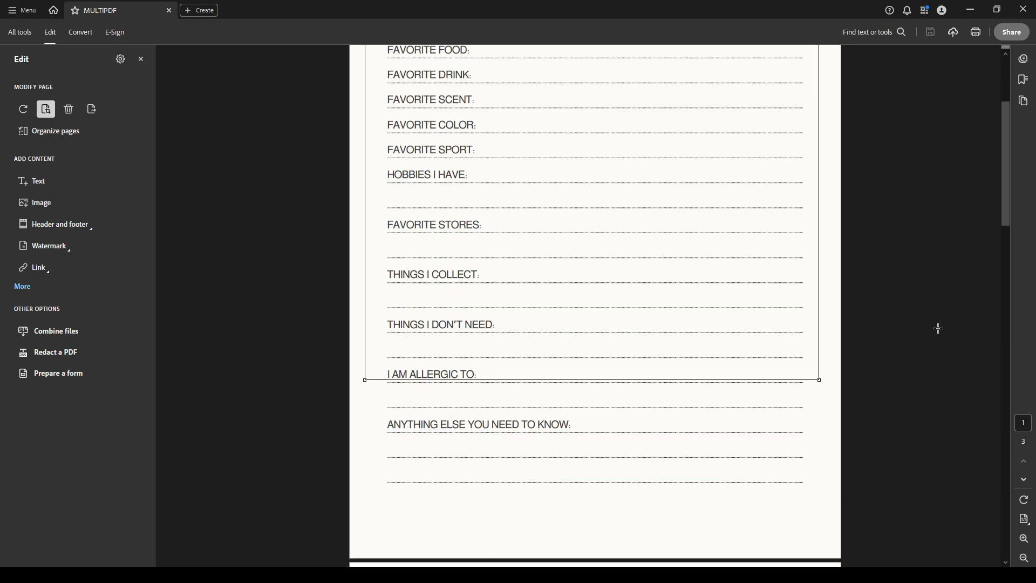
{"action": "scroll", "scroll_direction": "down", "scroll_amount": 3}
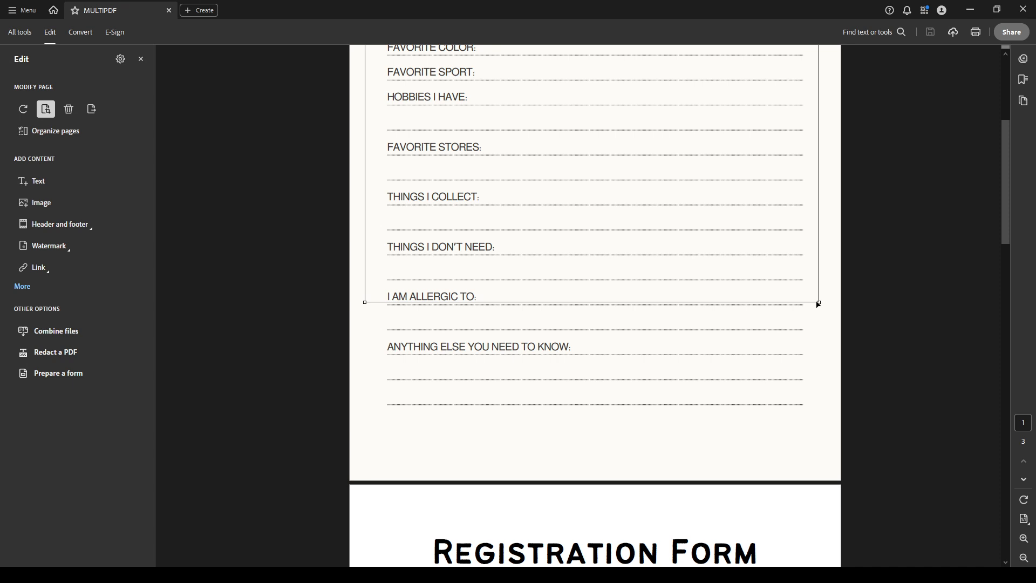
Extend the crop area down past the planner's final answer lines.
{"action": "left_click_drag", "start_coordinate": [816, 304], "coordinate": [819, 390]}
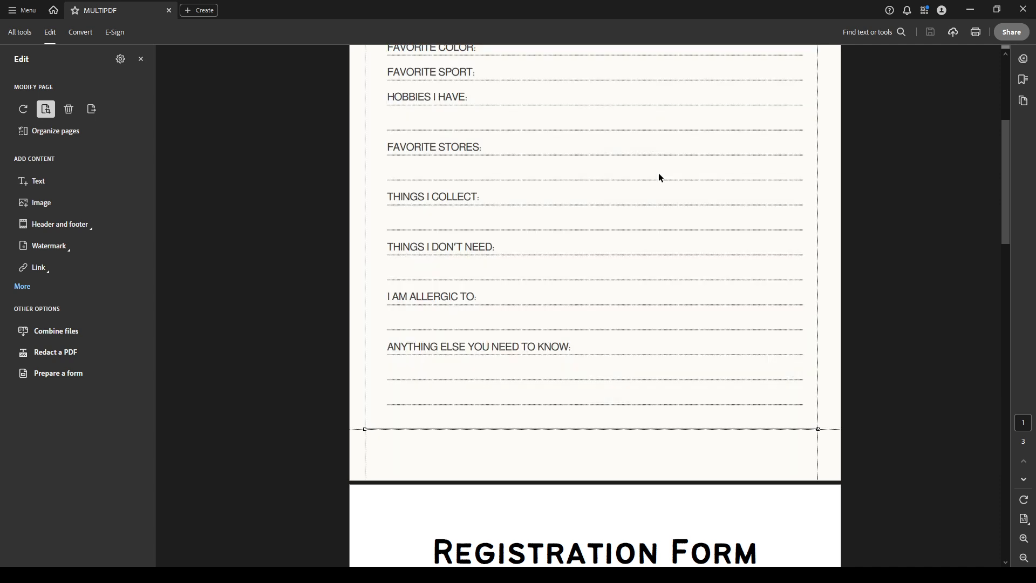
{"action": "mouse_move", "coordinate": [584, 328]}
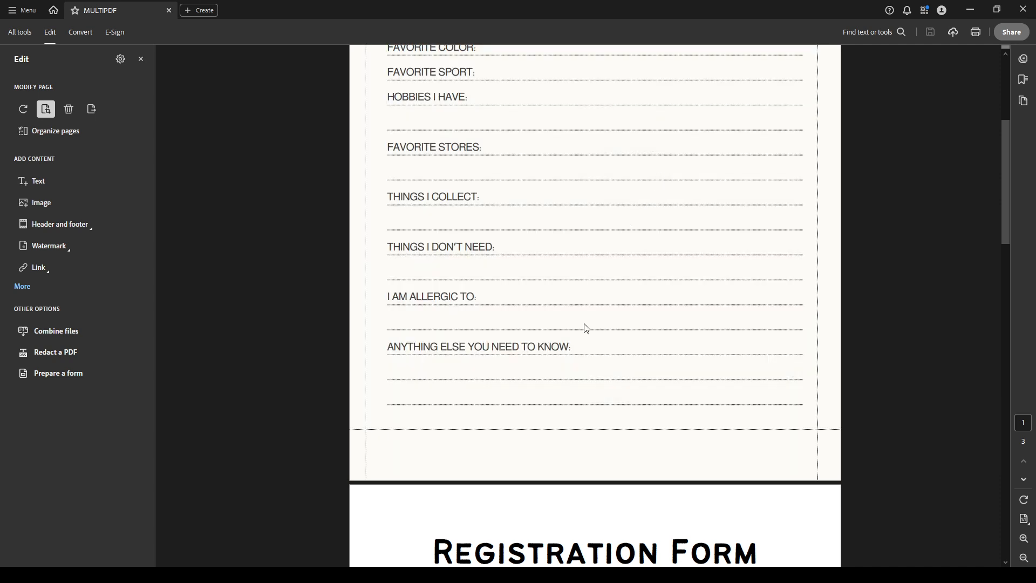
{"action": "mouse_move", "coordinate": [571, 331]}
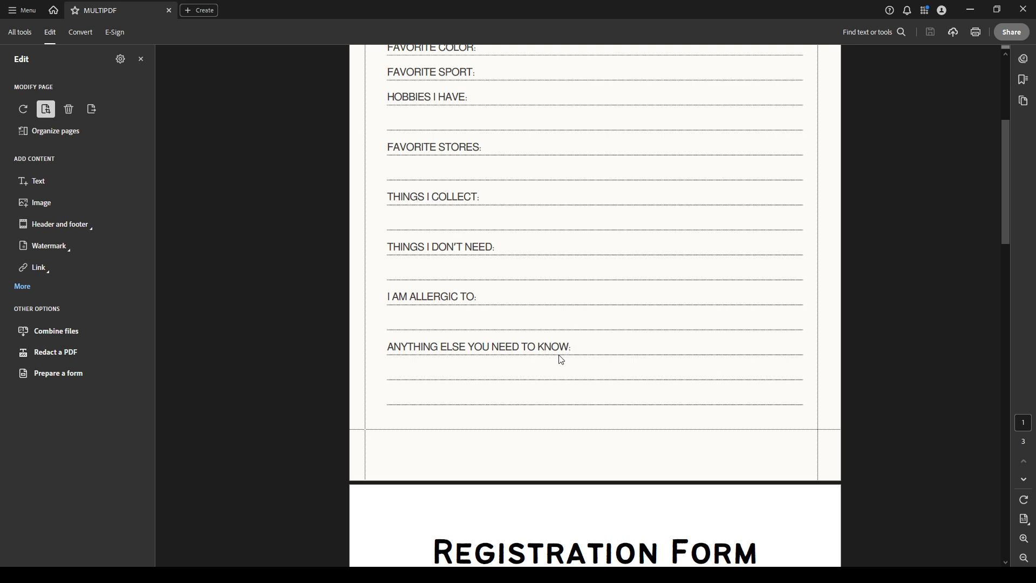
{"action": "mouse_move", "coordinate": [546, 368]}
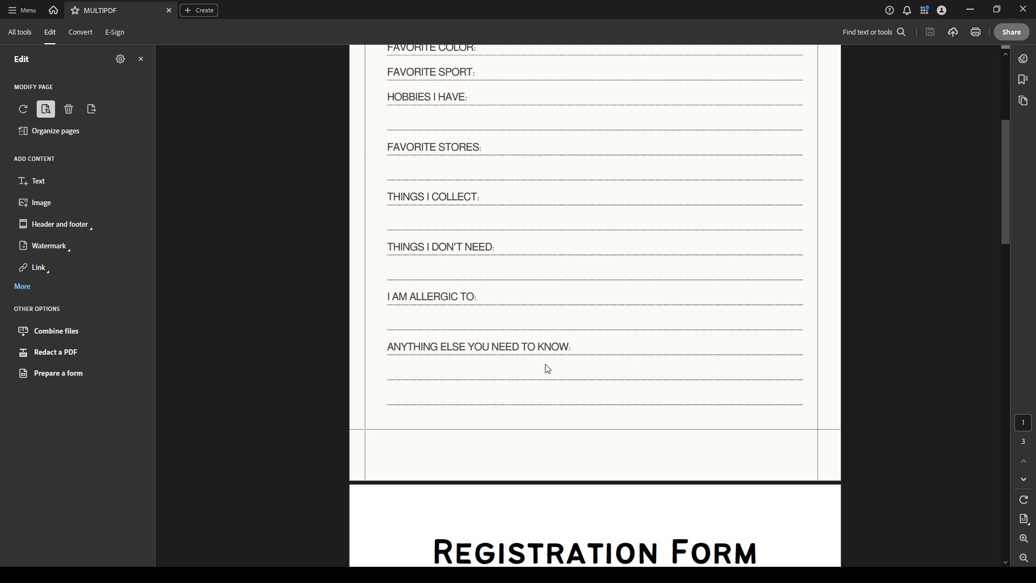
{"action": "mouse_move", "coordinate": [616, 361]}
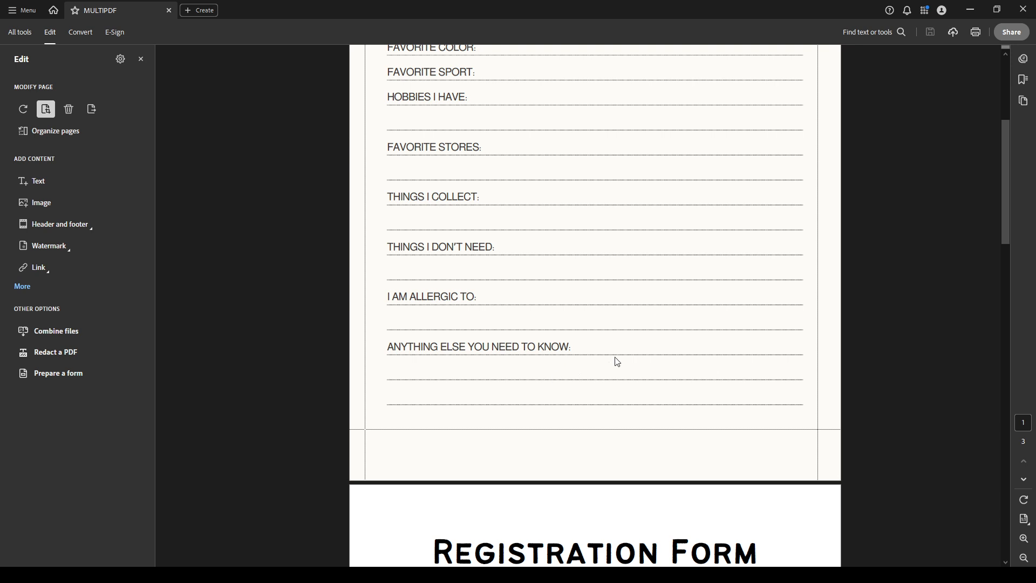
{"action": "mouse_move", "coordinate": [605, 369]}
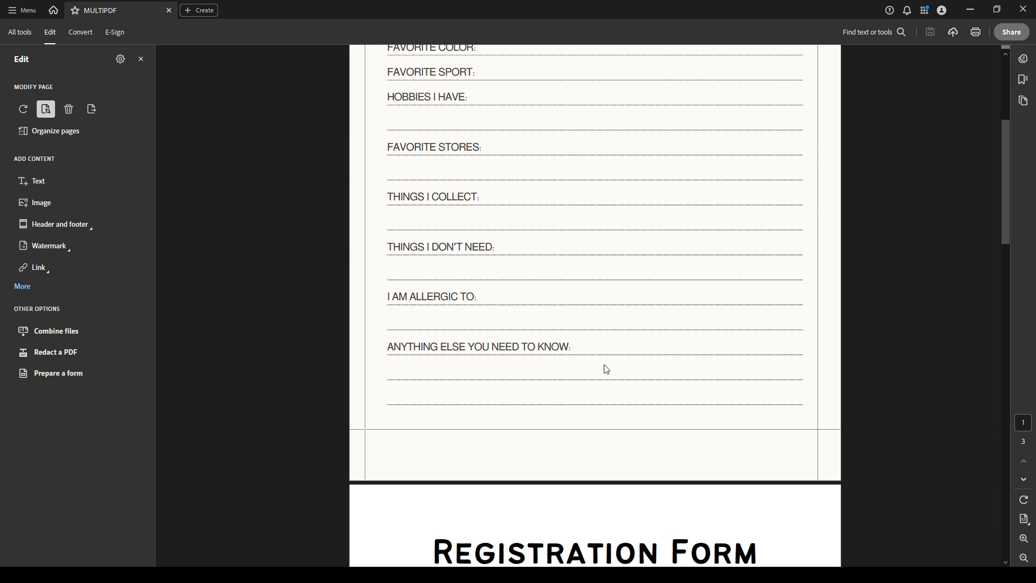
{"action": "mouse_move", "coordinate": [631, 454]}
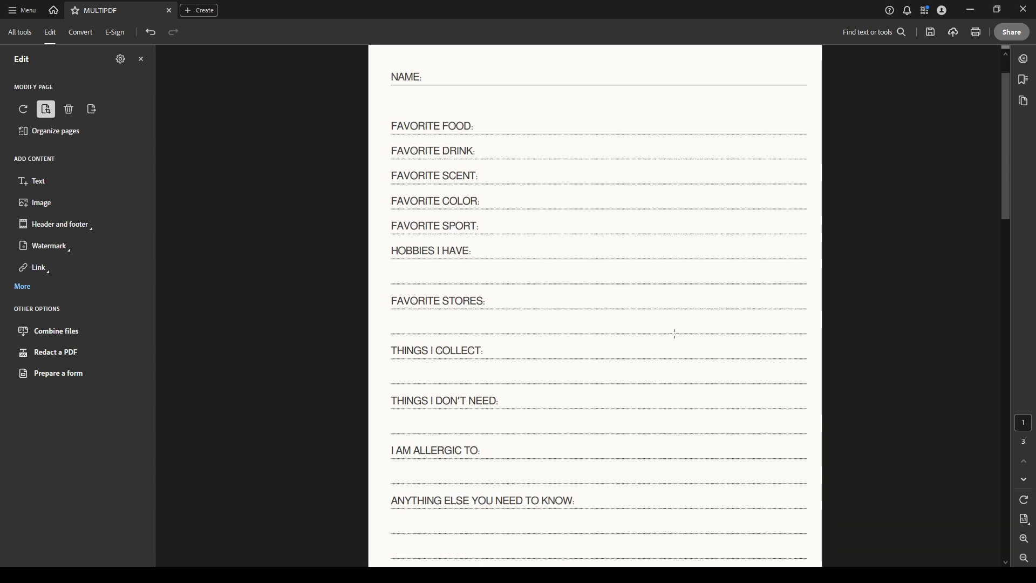
{"action": "scroll", "scroll_direction": "down", "scroll_amount": 3}
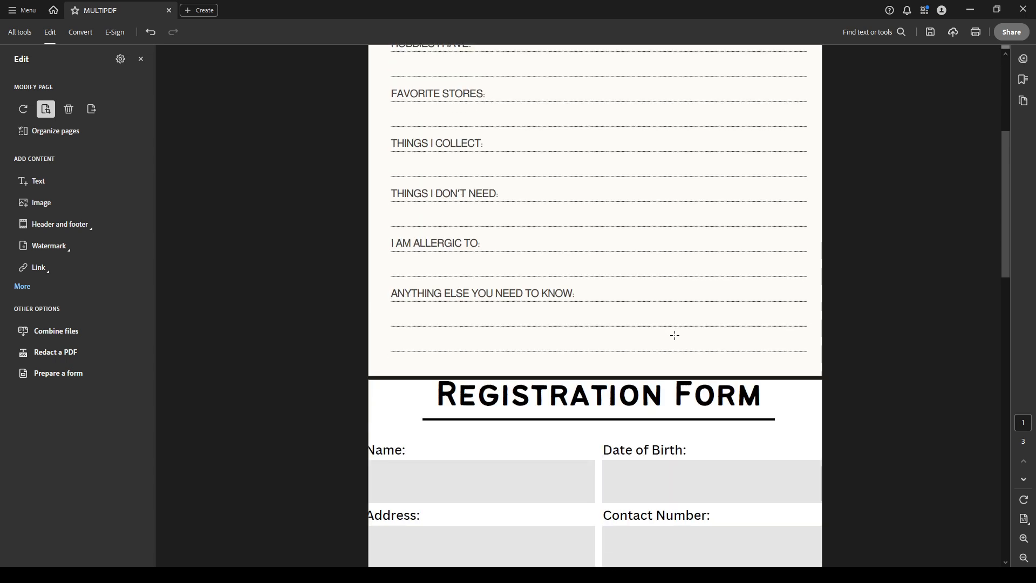
{"action": "scroll", "scroll_direction": "down", "scroll_amount": 3}
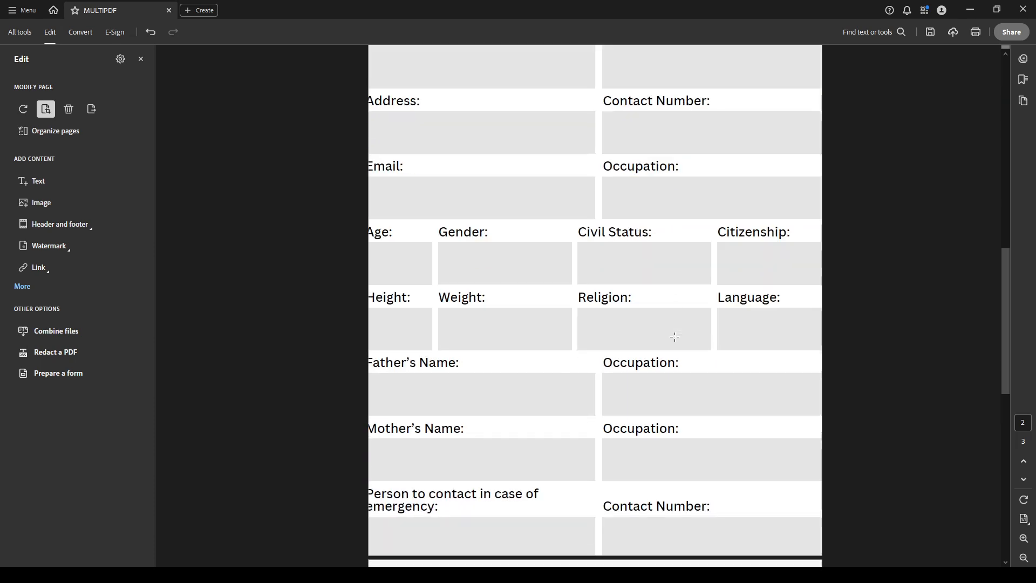
{"action": "scroll", "scroll_direction": "down", "scroll_amount": 3}
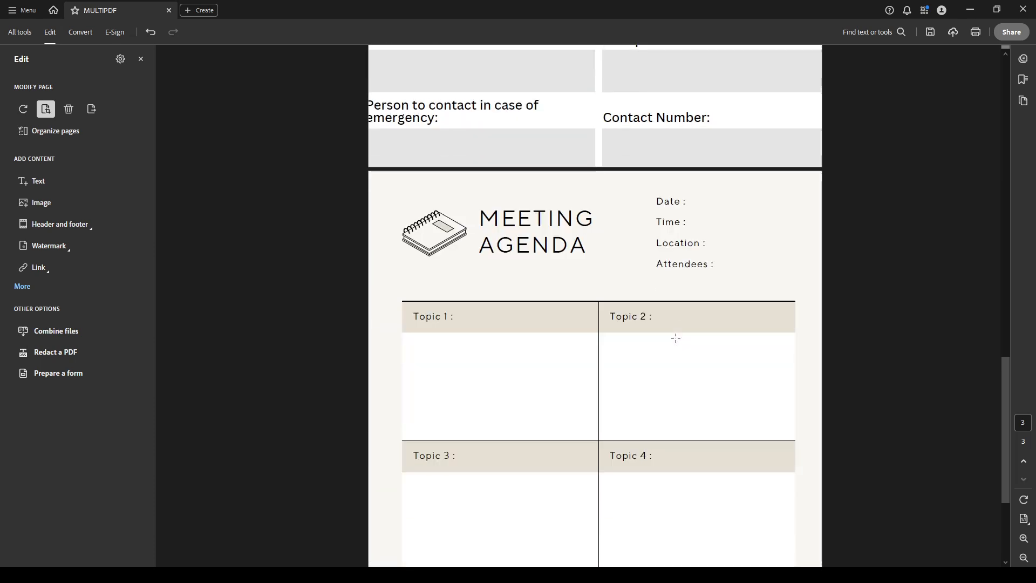
{"action": "scroll", "scroll_direction": "down", "scroll_amount": 3}
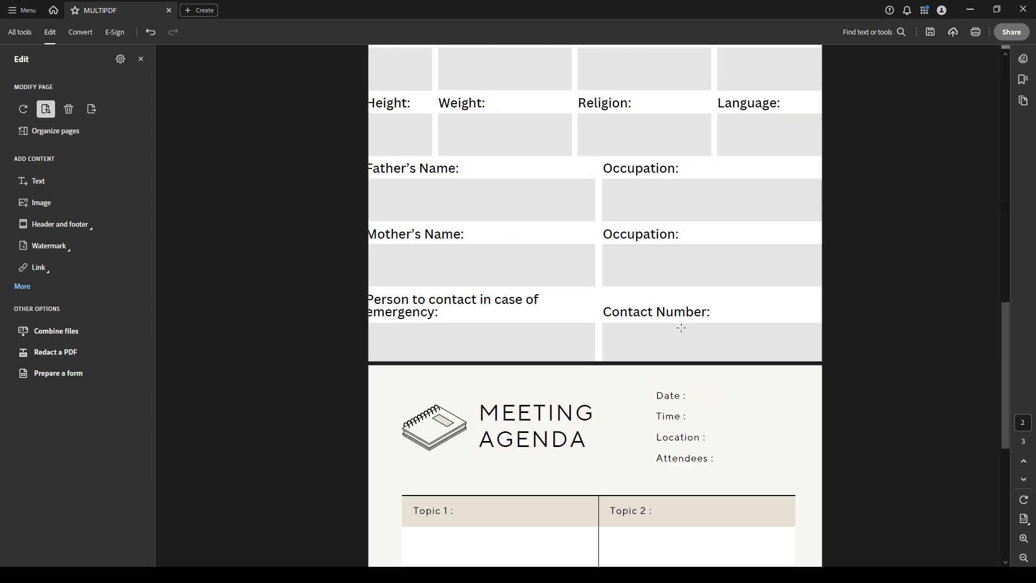
{"action": "scroll", "scroll_direction": "up", "scroll_amount": 3}
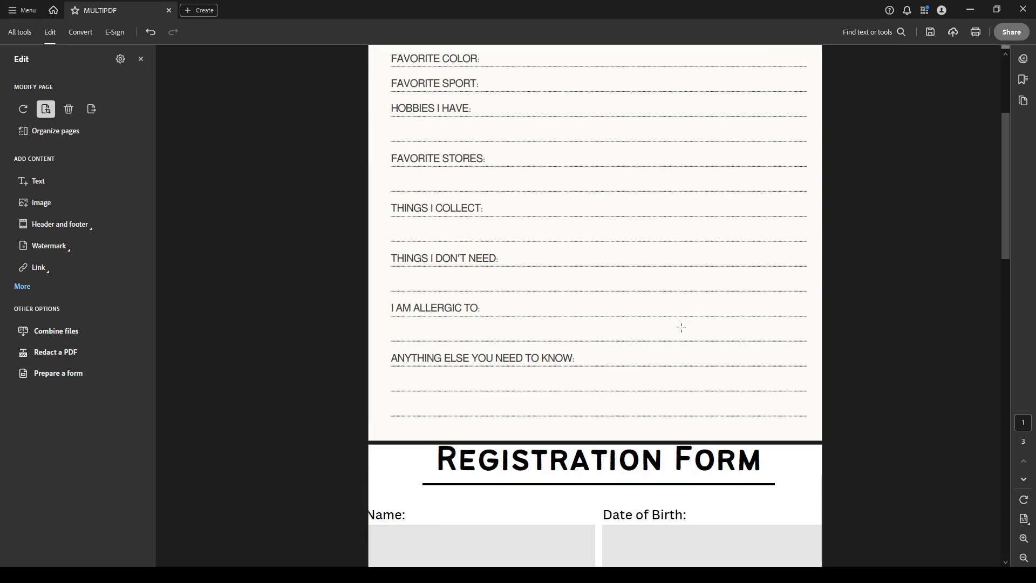
{"action": "scroll", "scroll_direction": "up", "scroll_amount": 3}
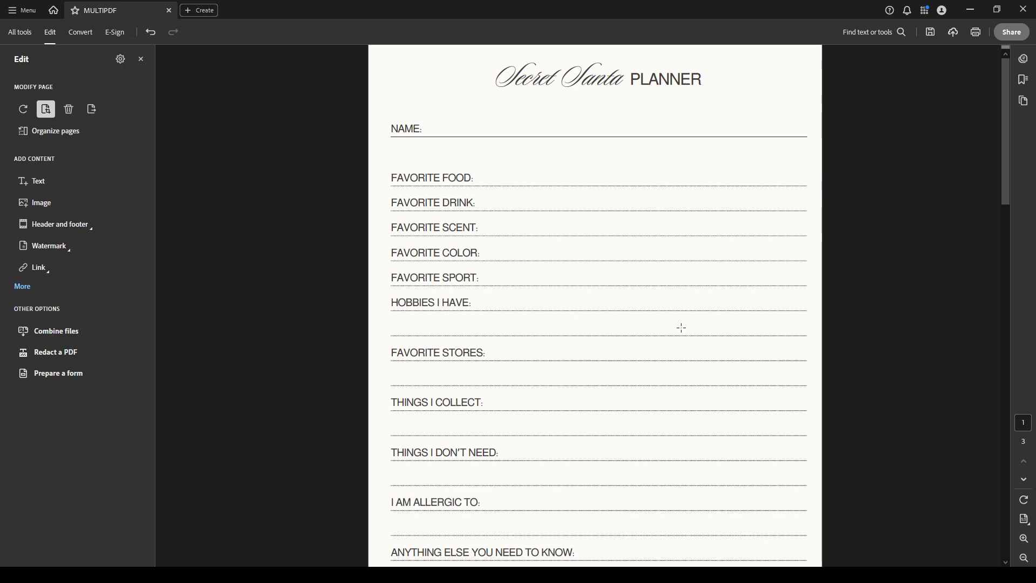
{"action": "mouse_move", "coordinate": [59, 225]}
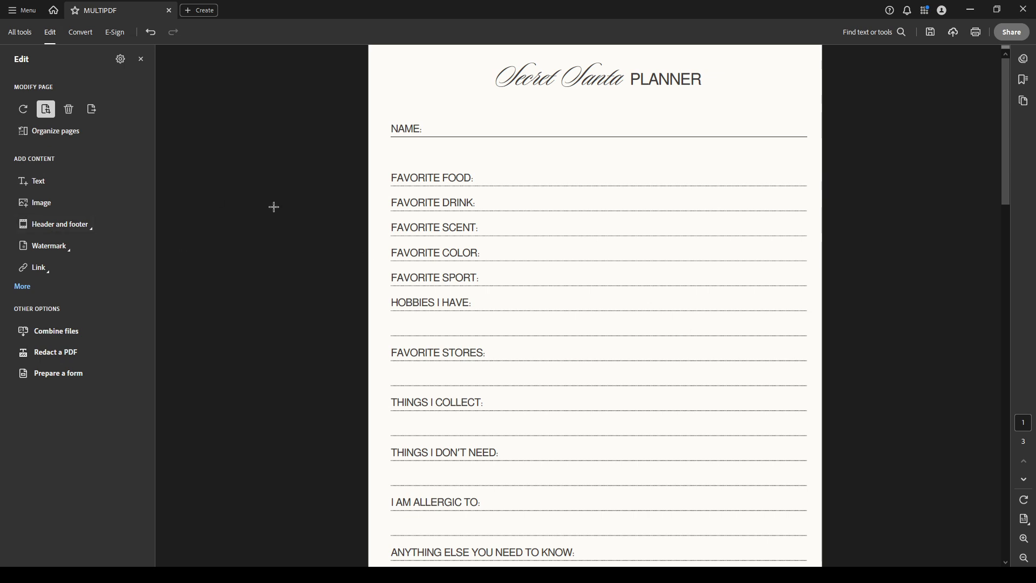
{"action": "mouse_move", "coordinate": [278, 225]}
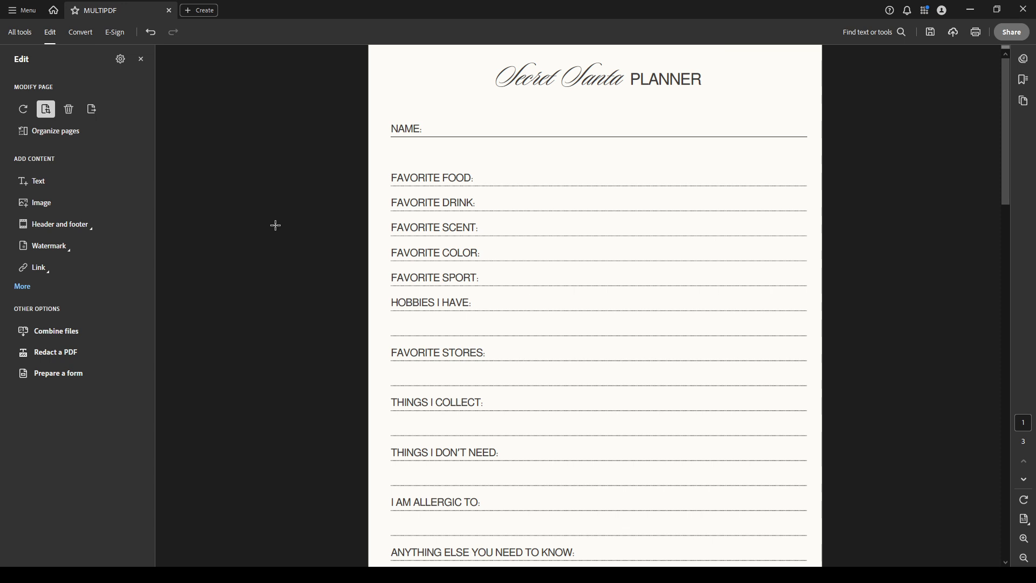
{"action": "mouse_move", "coordinate": [293, 224]}
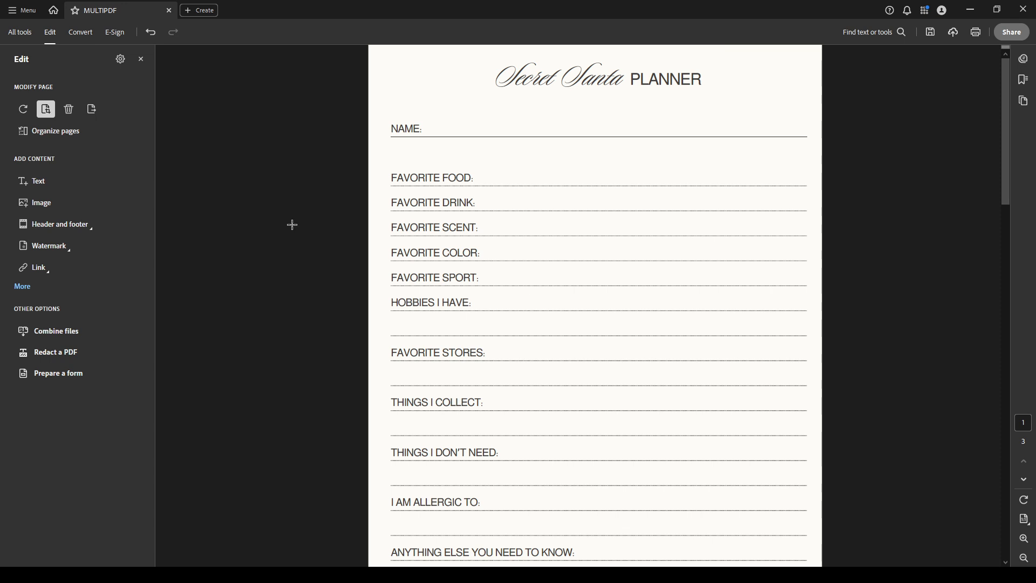
{"action": "mouse_move", "coordinate": [296, 218]}
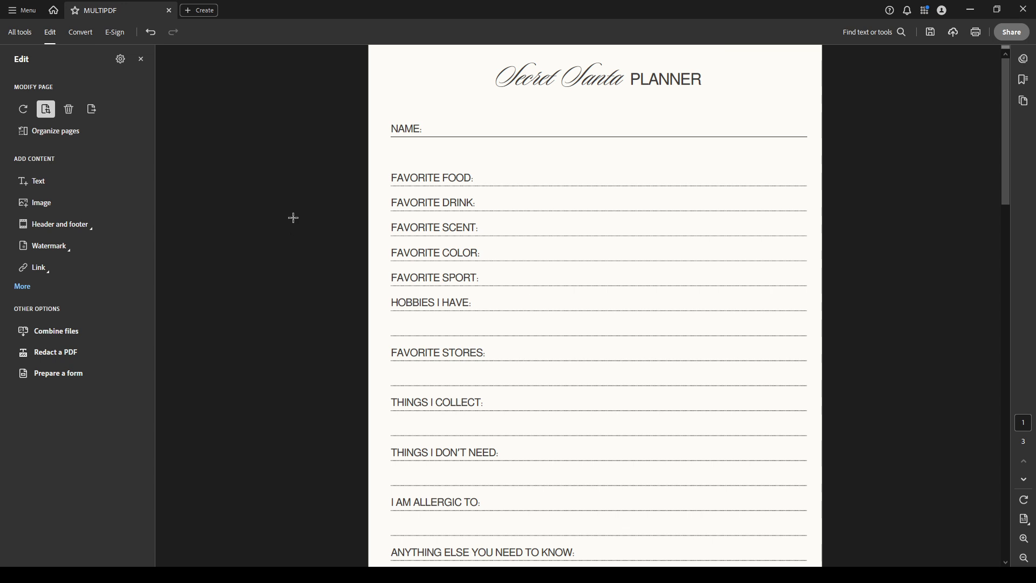
{"action": "mouse_move", "coordinate": [568, 201]}
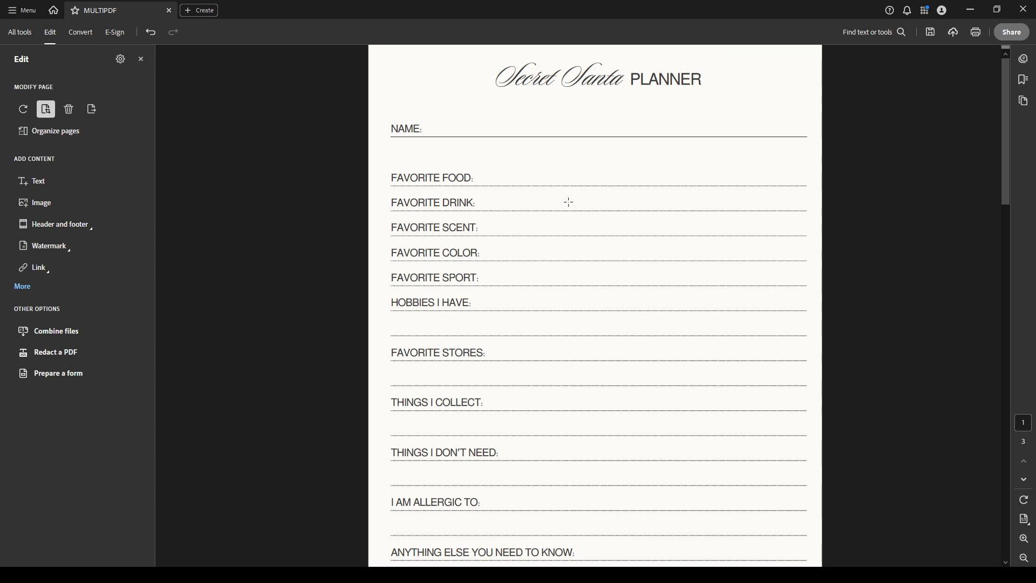
{"action": "mouse_move", "coordinate": [911, 285]}
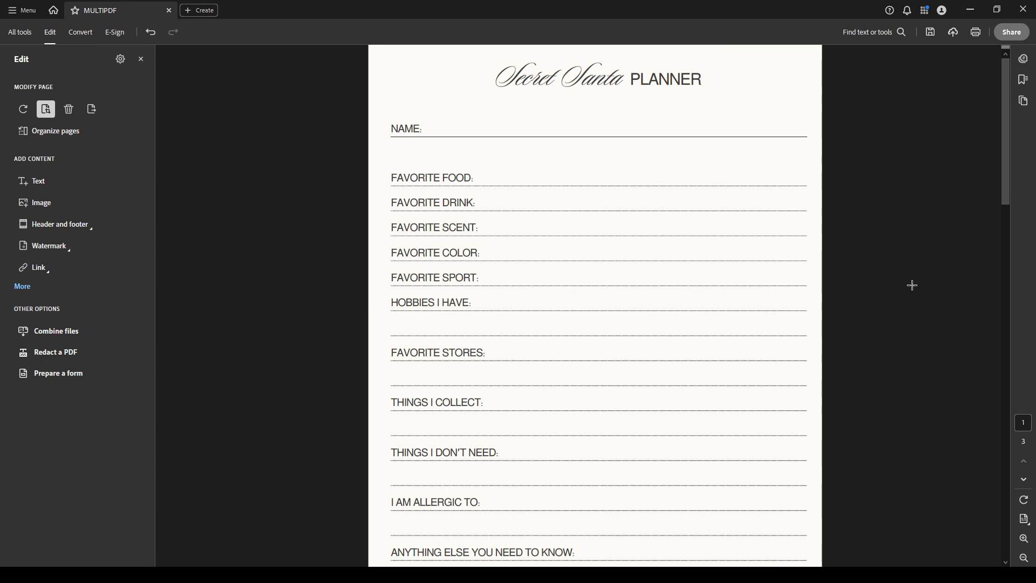
{"action": "mouse_move", "coordinate": [902, 279]}
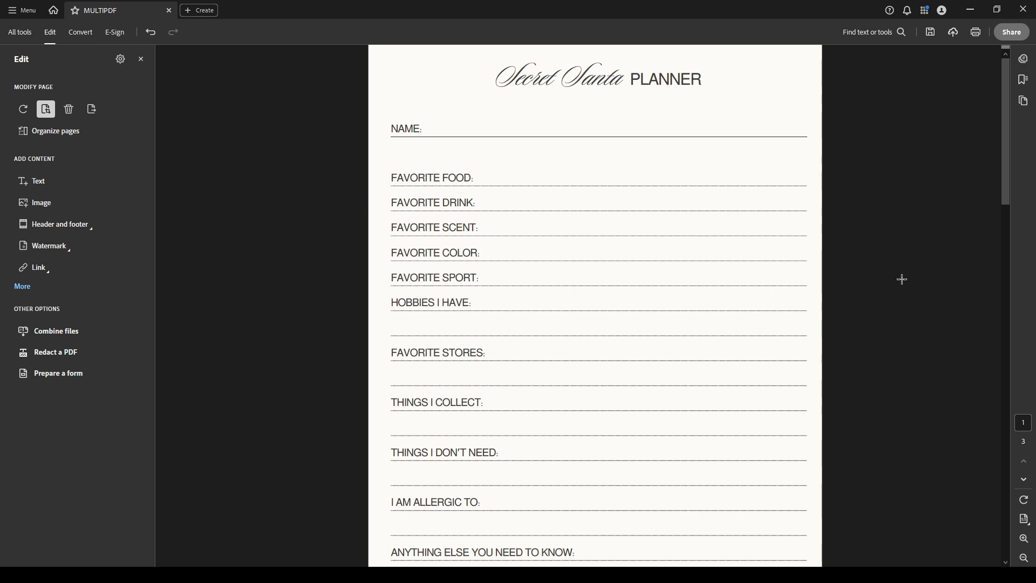